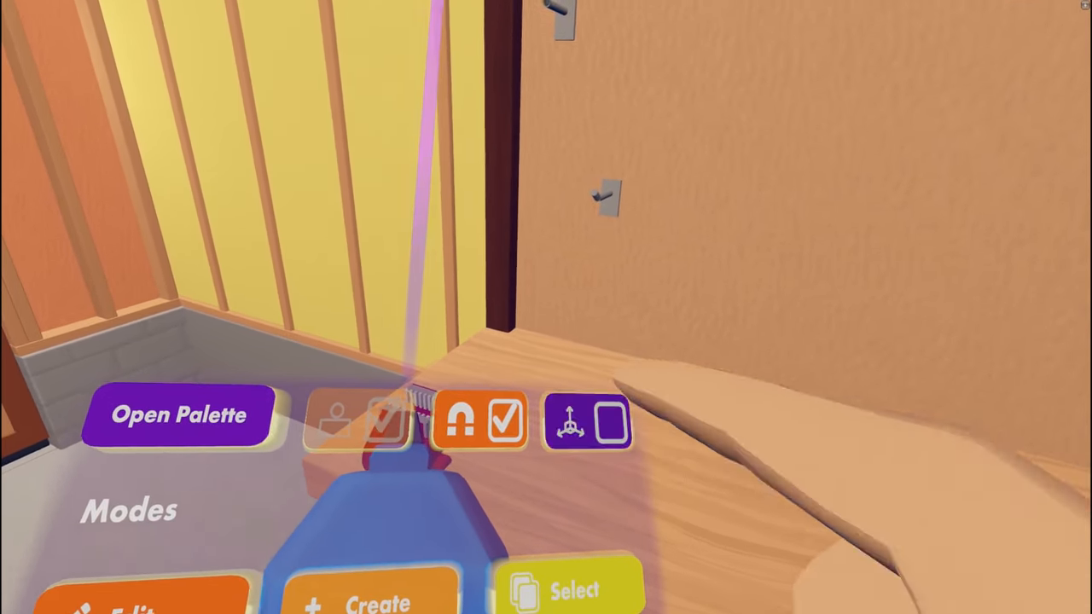
Show the Maker Pen palette listing Create, Move, Rotate and Configure modes.
left_click(178, 416)
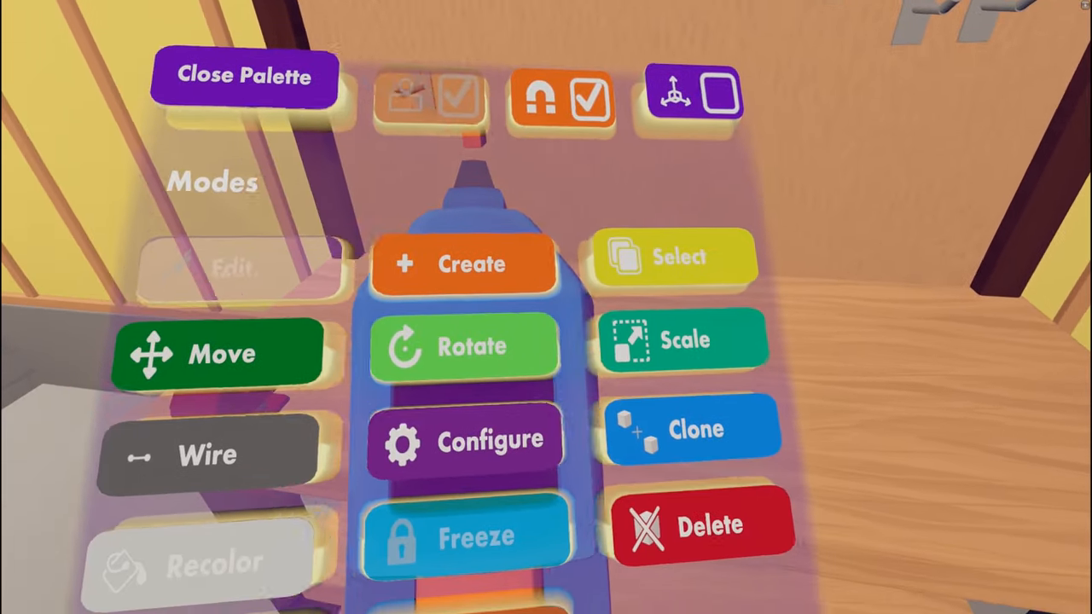
left_click(244, 75)
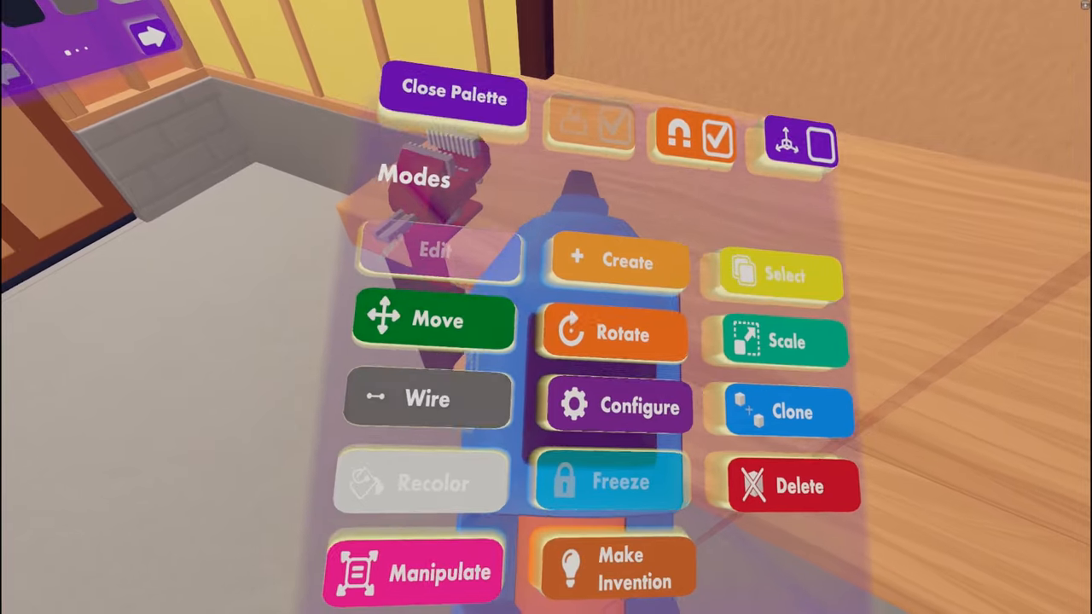
left_click(450, 94)
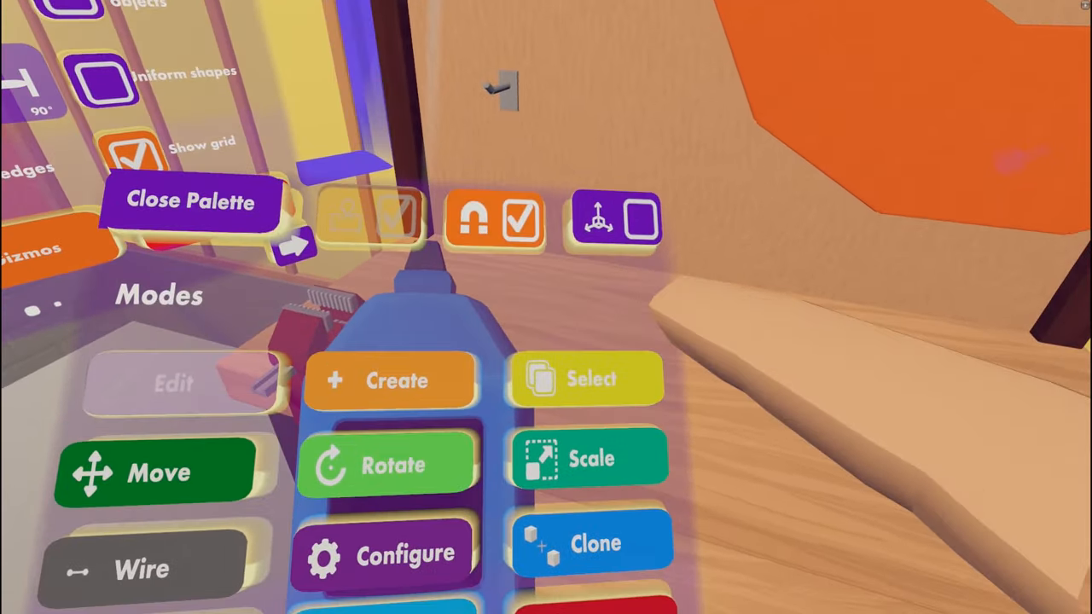
Toggle Uniform shapes, Show grid and sharp edges for the orange shape in Configure.
left_click(191, 202)
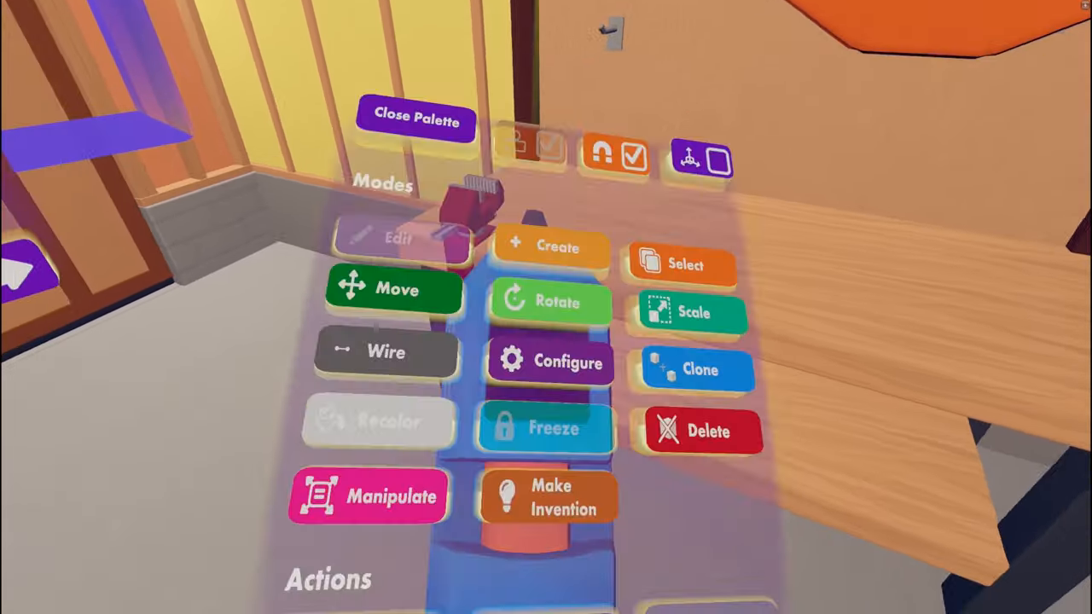
Pull the shape's handles in Manipulate mode to hollow it into a 12-sided ring.
left_click(417, 120)
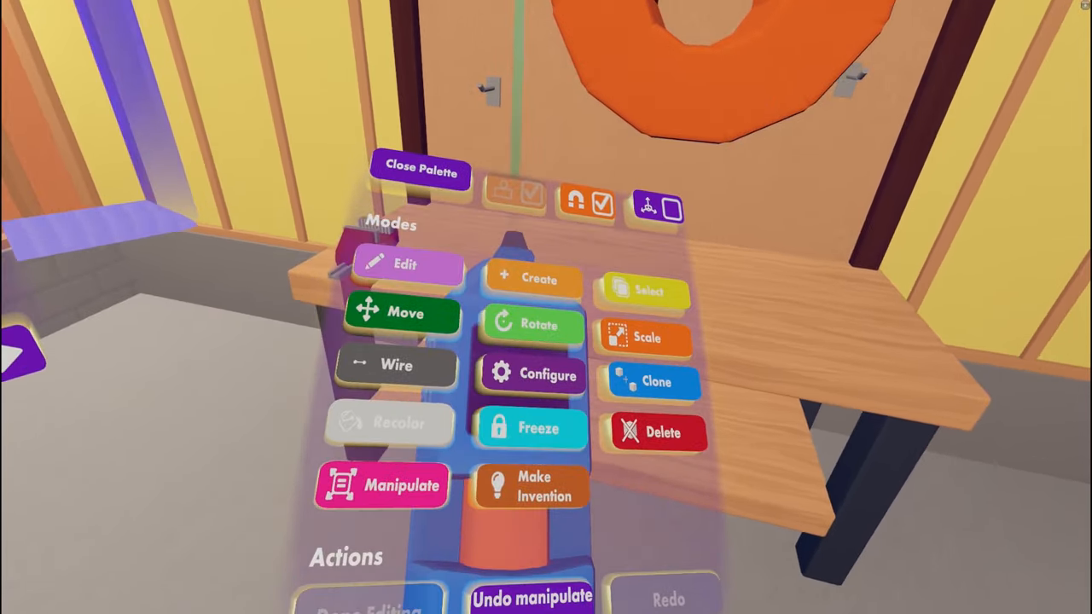
Put the palette away, leaving the finished orange hollow pipe in view above the workbench.
left_click(420, 172)
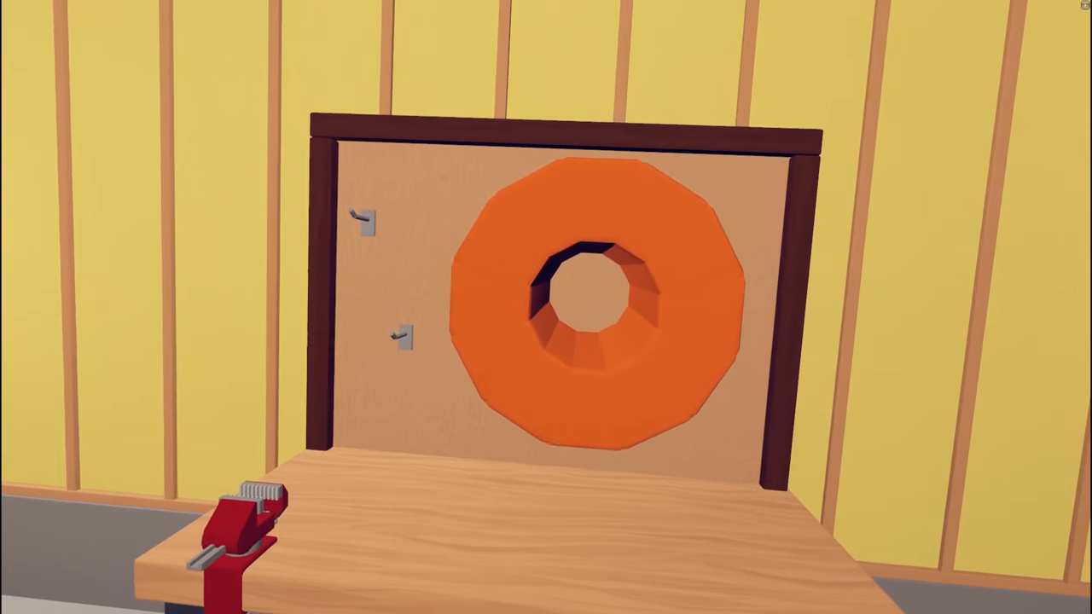